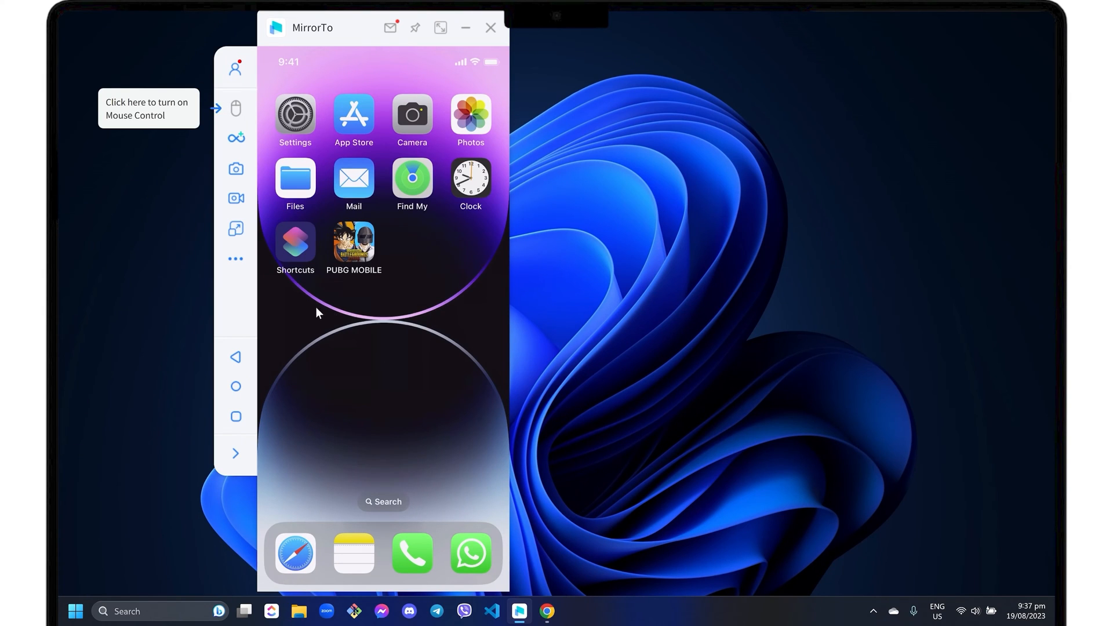
mouse_move(415, 316)
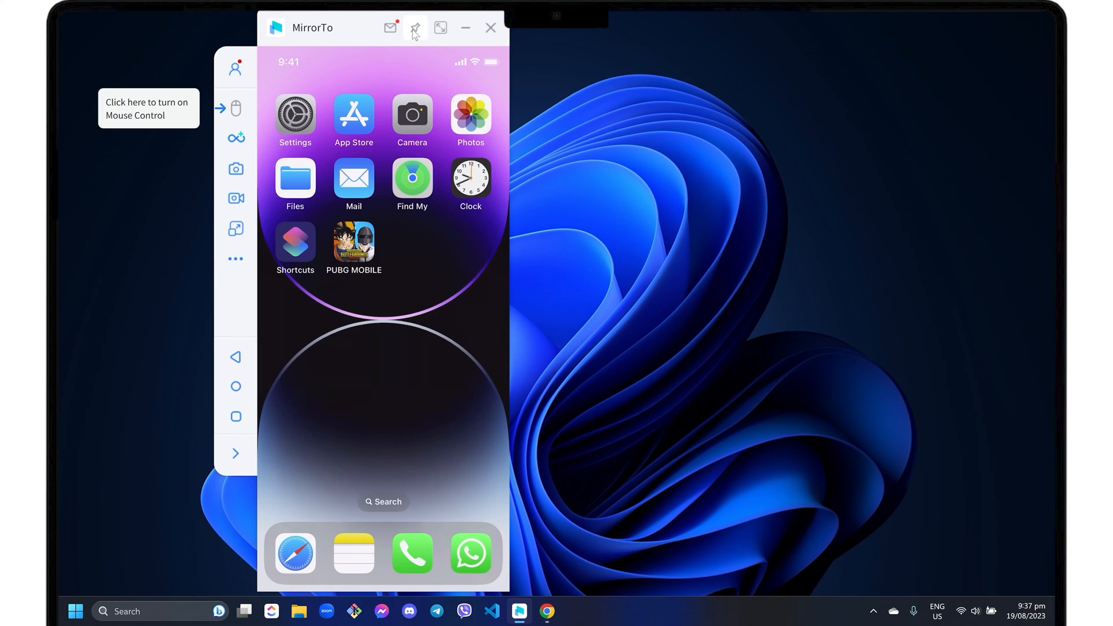
- Pin the MirrorTo window so it stays above all other windows
click(414, 28)
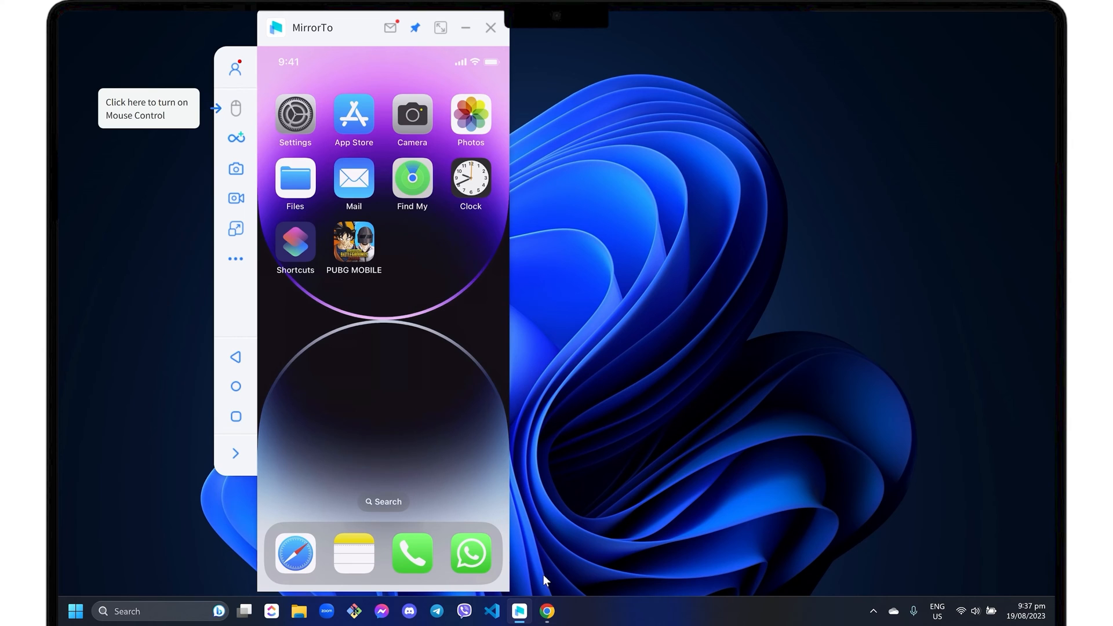
click(547, 610)
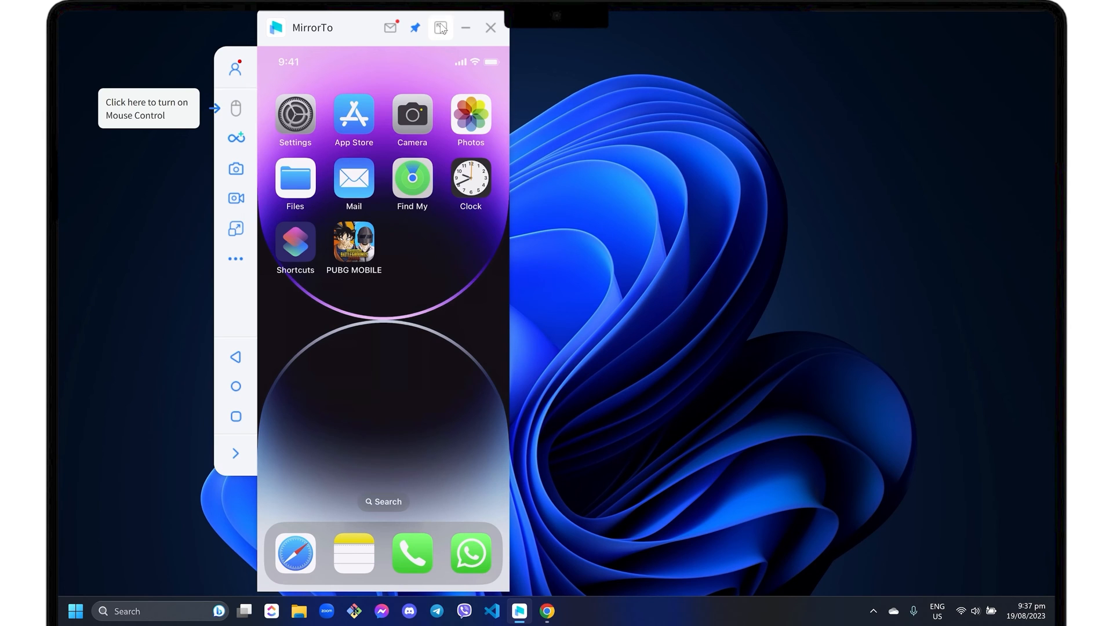
click(440, 28)
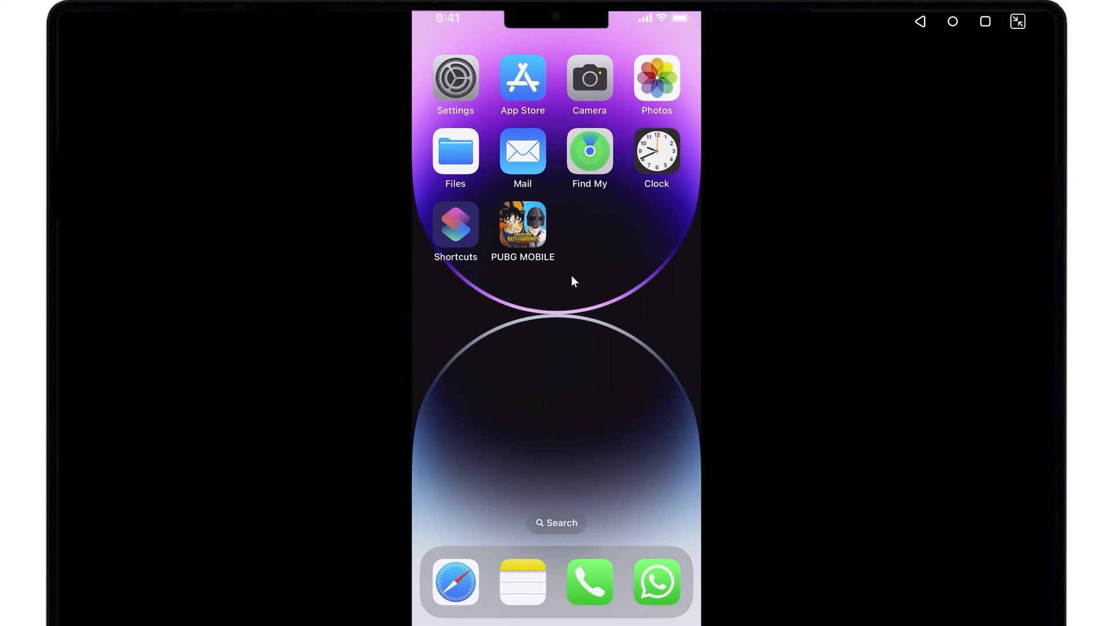
mouse_move(1024, 18)
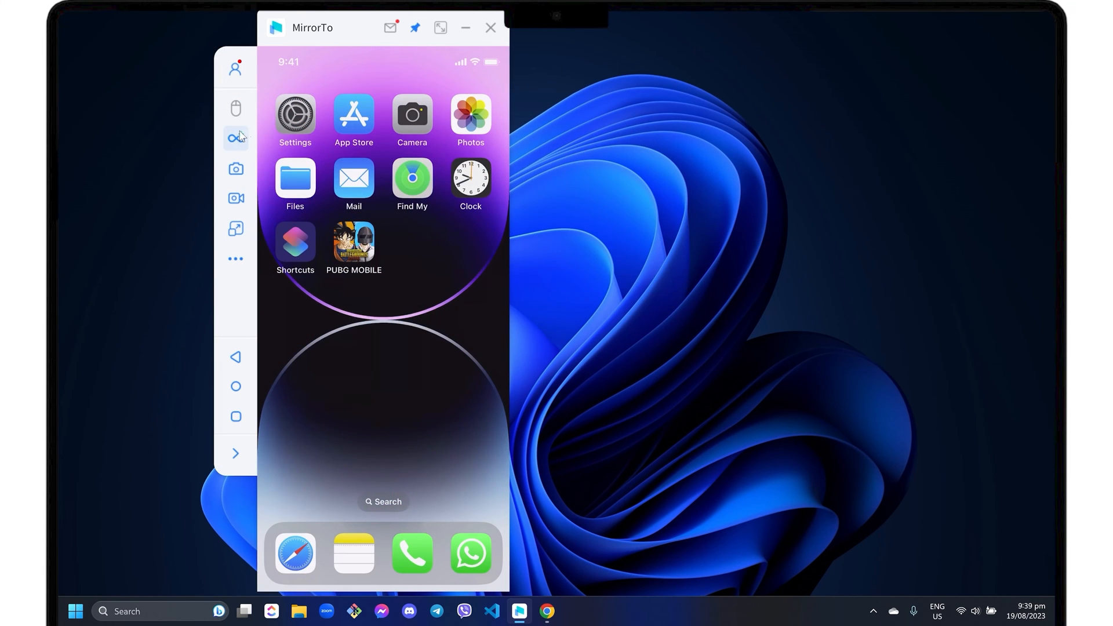
mouse_move(236, 138)
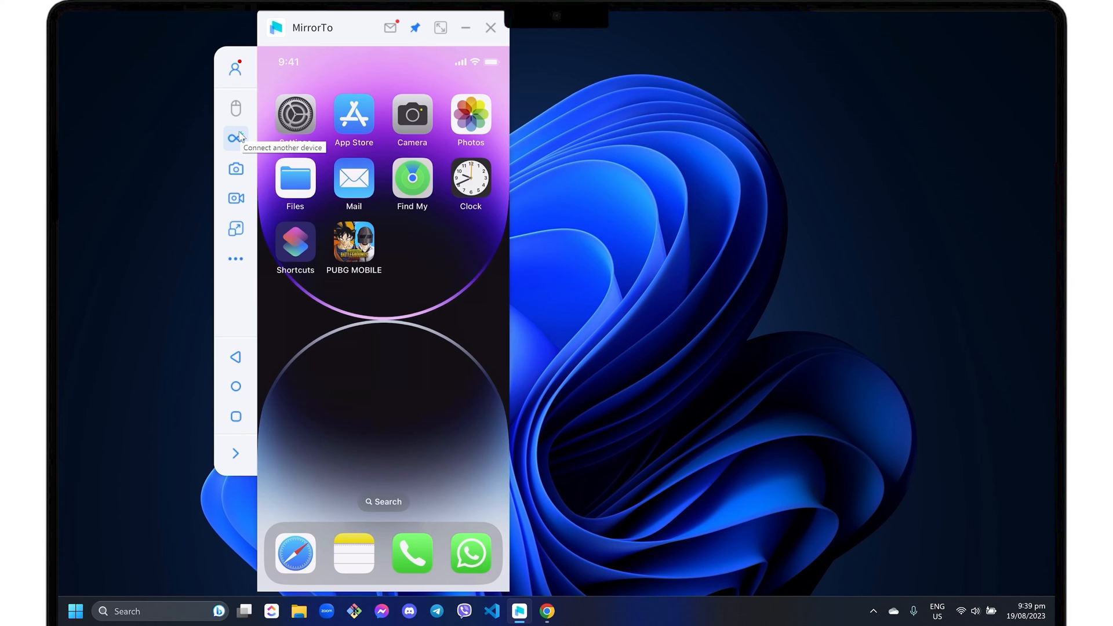
mouse_move(398, 334)
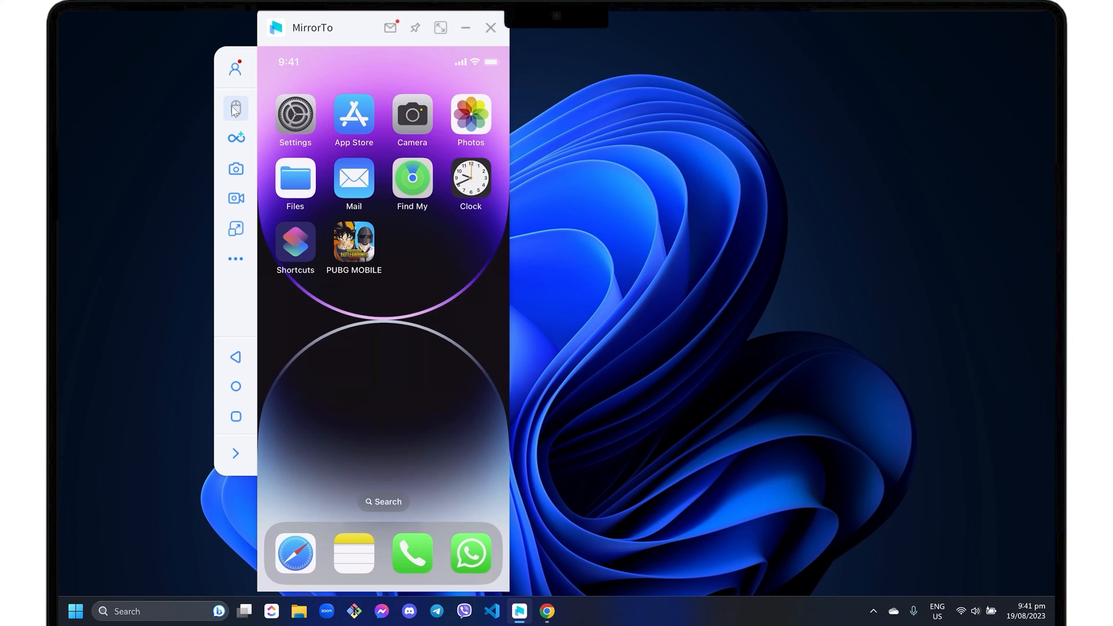
mouse_move(236, 108)
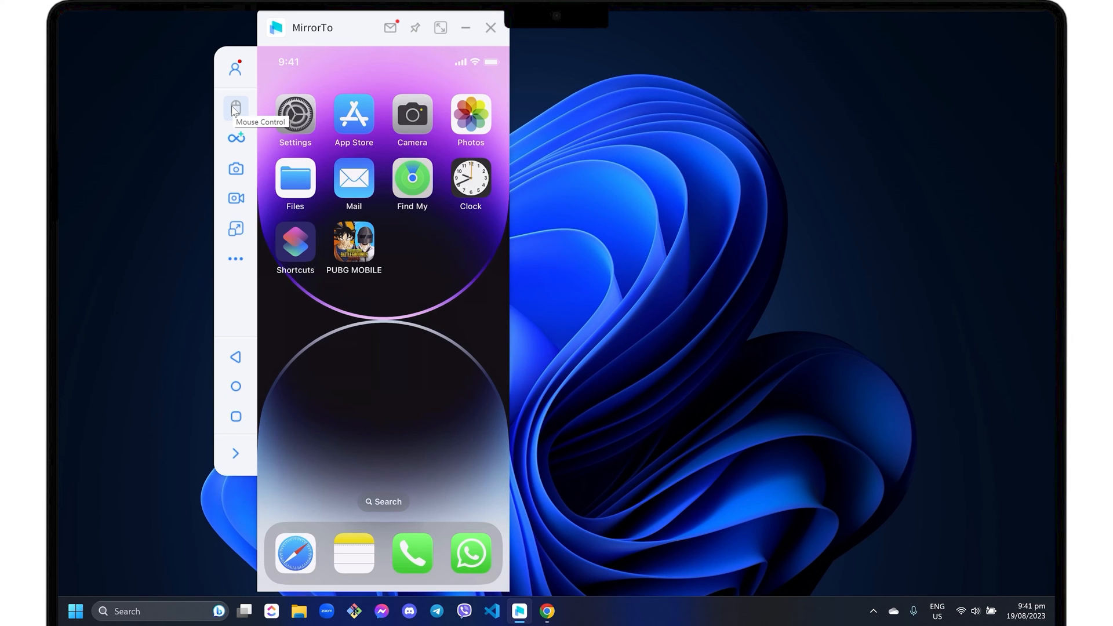
mouse_move(413, 406)
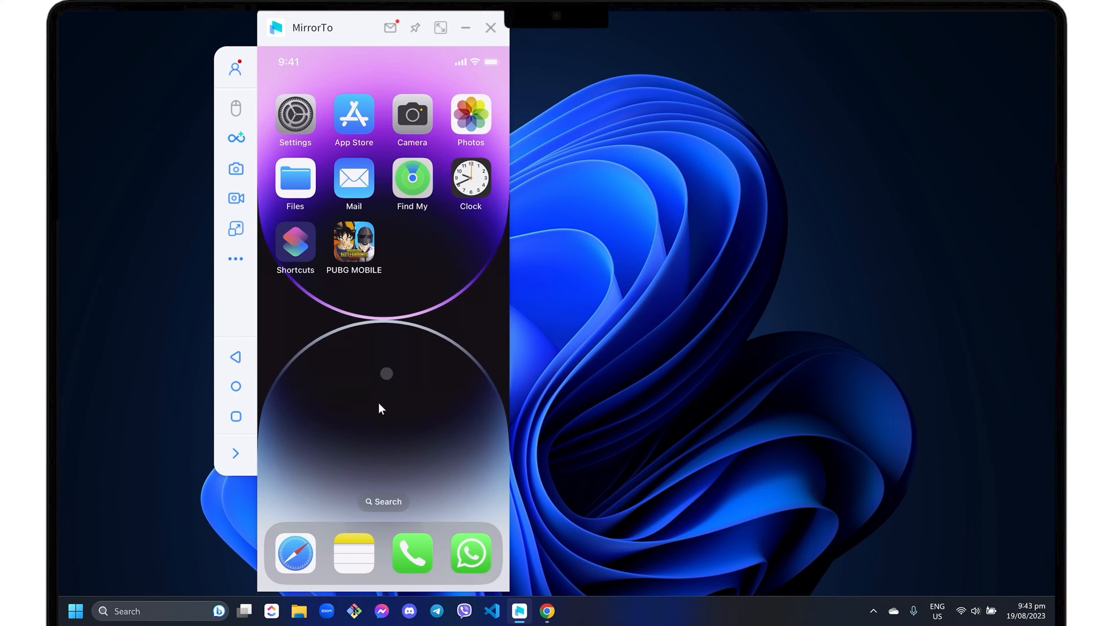
- Open the iPhone's Settings app, then the PC's Bluetooth & devices page
click(295, 114)
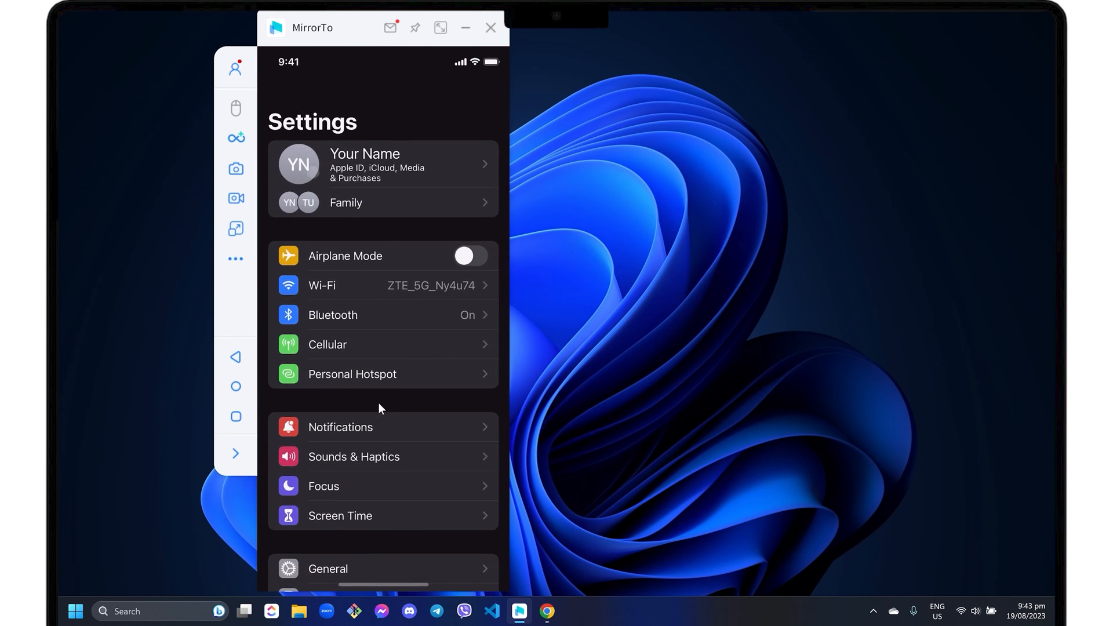
click(332, 315)
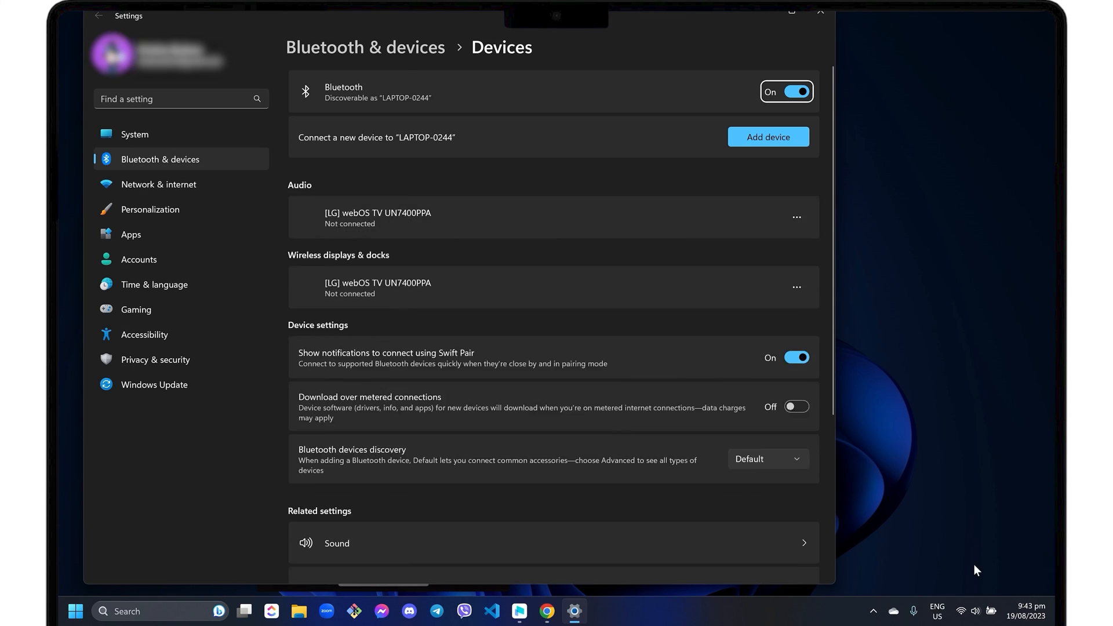
- Confirm the matching PIN to pair the iPhone, then close the success message
click(769, 136)
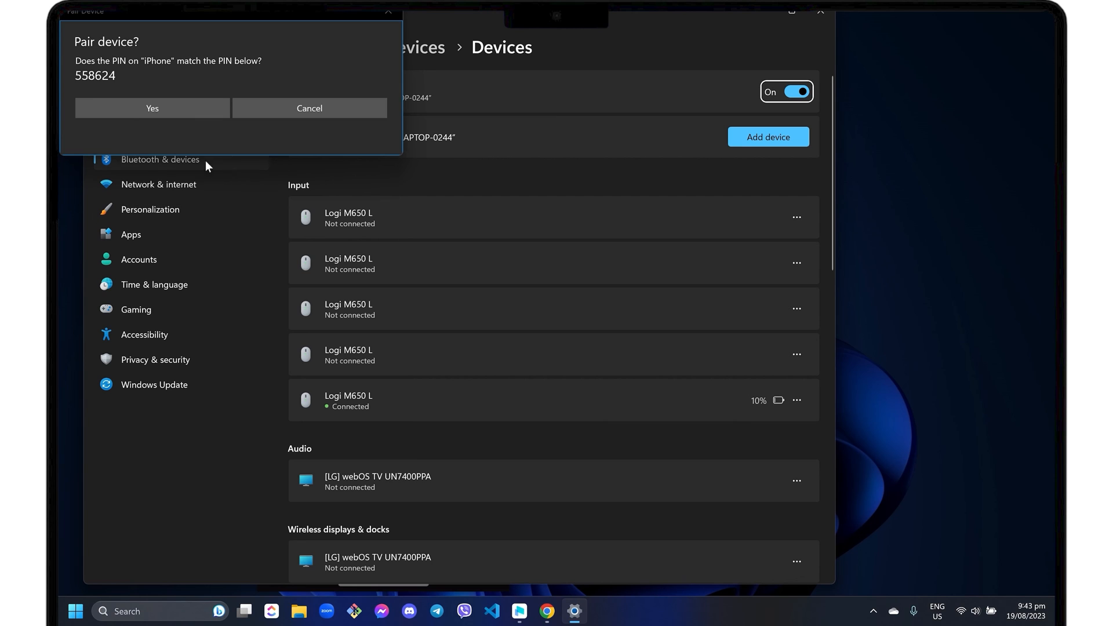
click(152, 108)
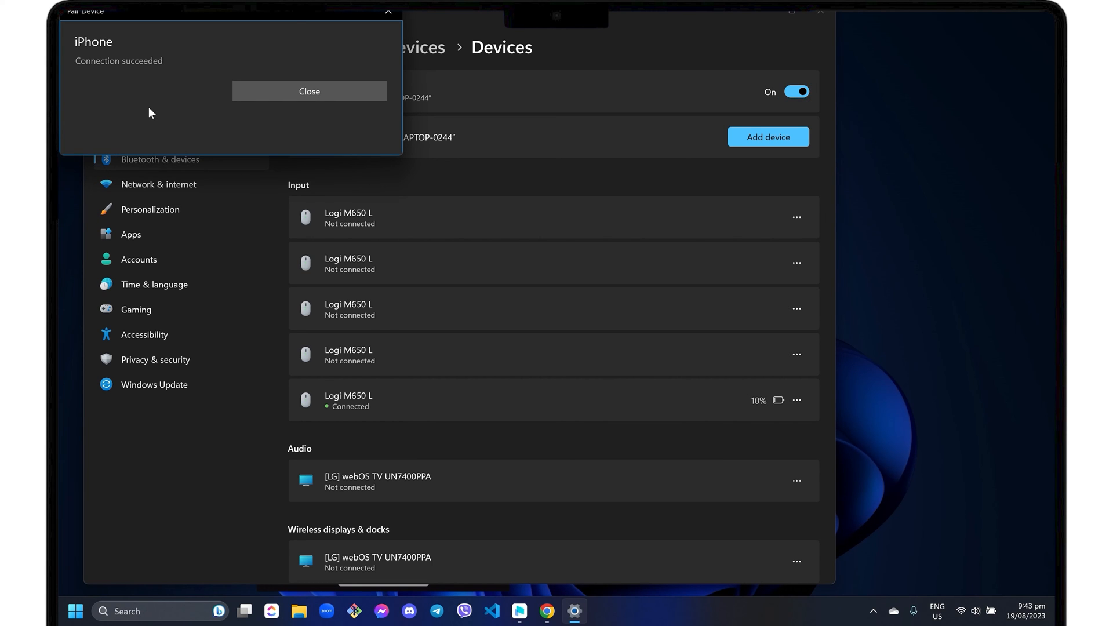
click(310, 91)
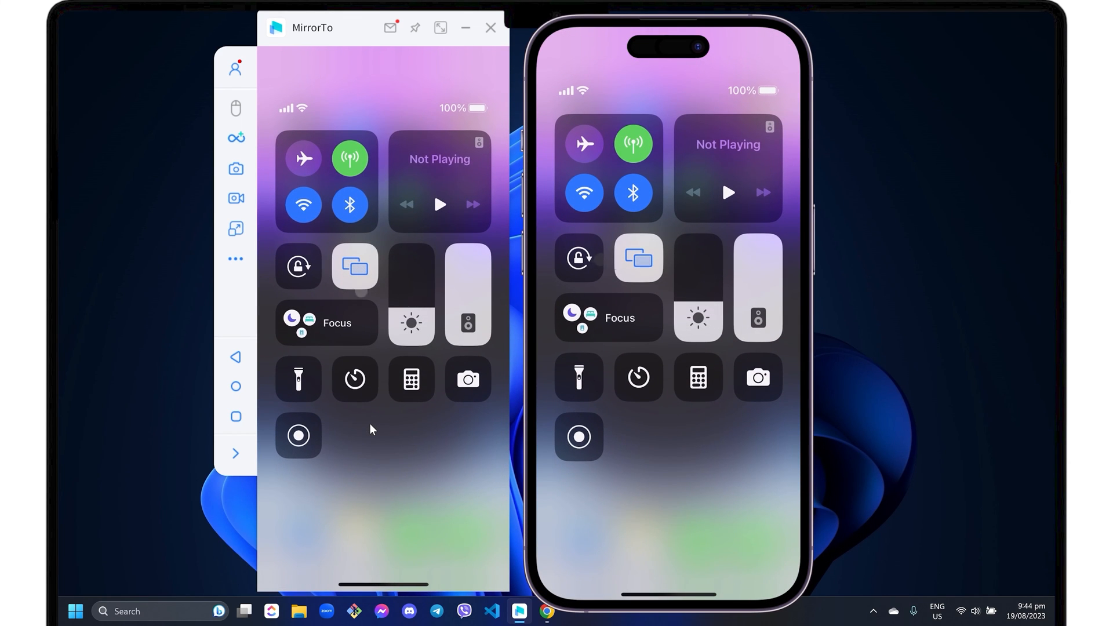
click(297, 266)
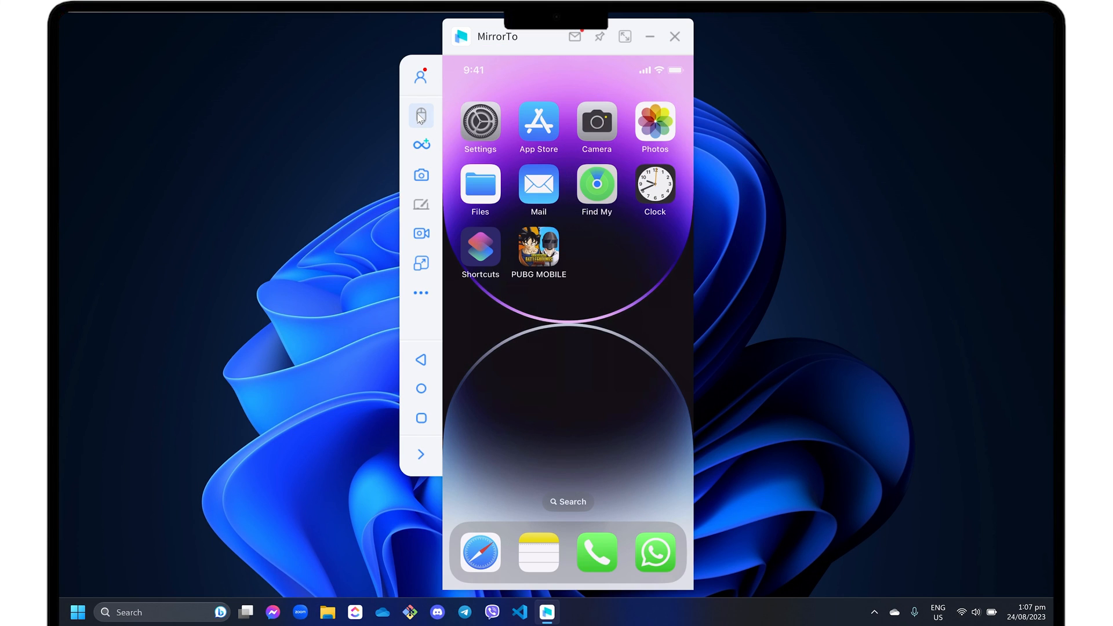
- Enable MirrorTo mouse control and confirm the orientation-lock notice
click(420, 114)
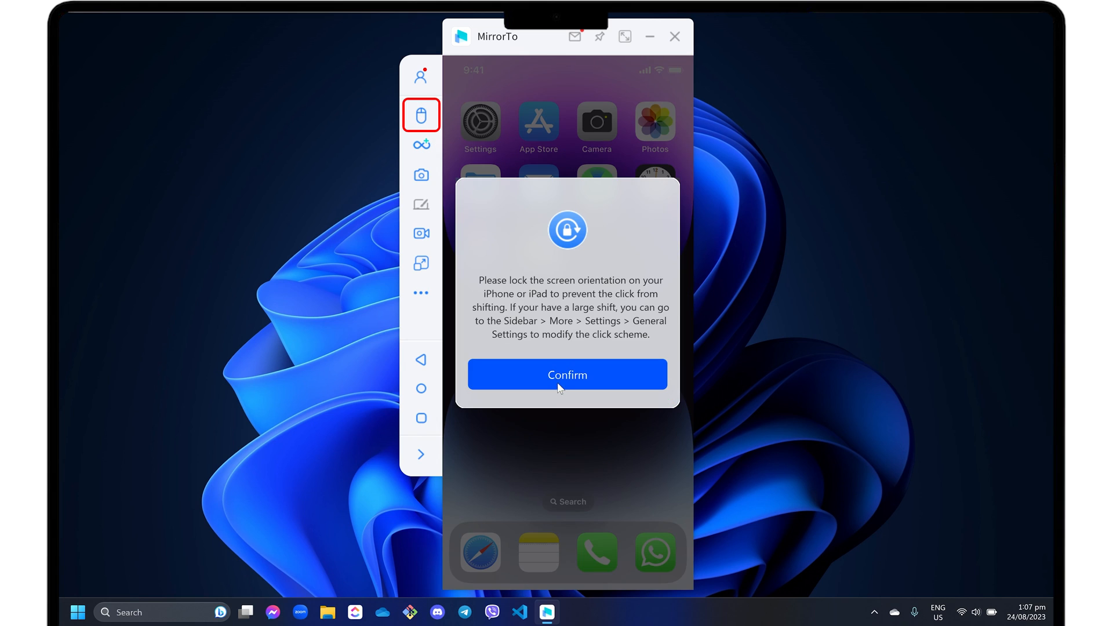
click(567, 374)
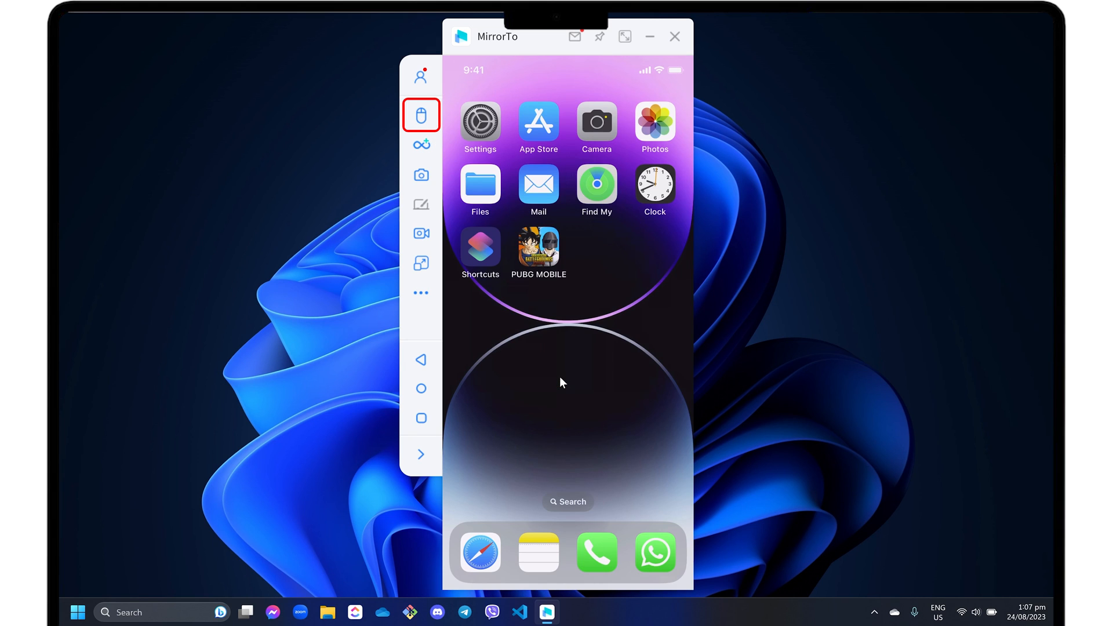
mouse_move(543, 272)
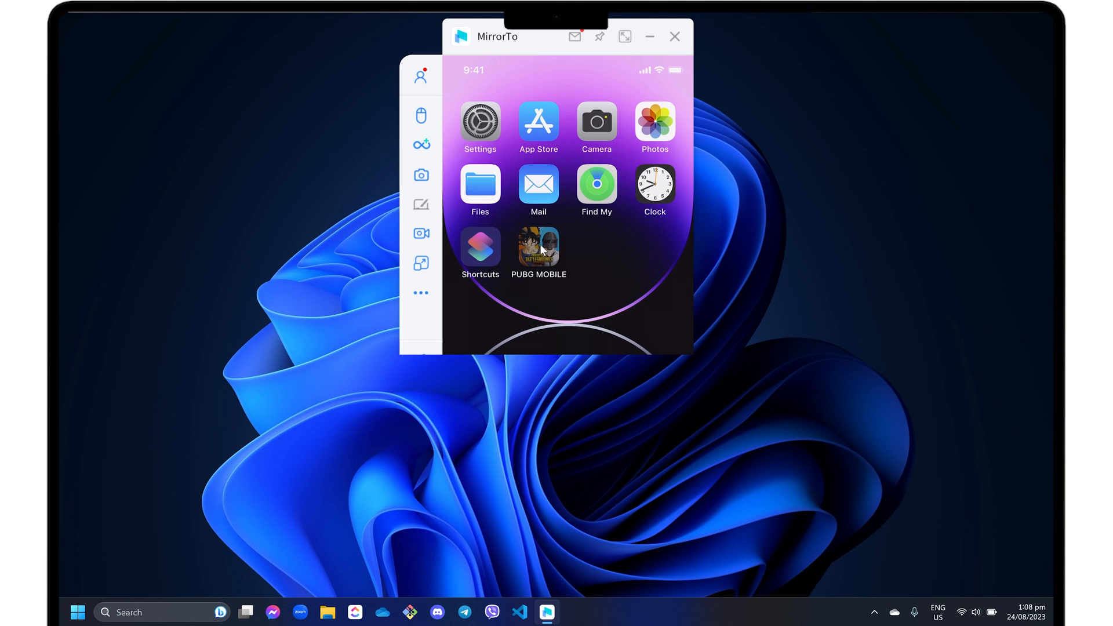
- Launch PUBG MOBILE and start a Classic Erangel match from the PC
click(538, 250)
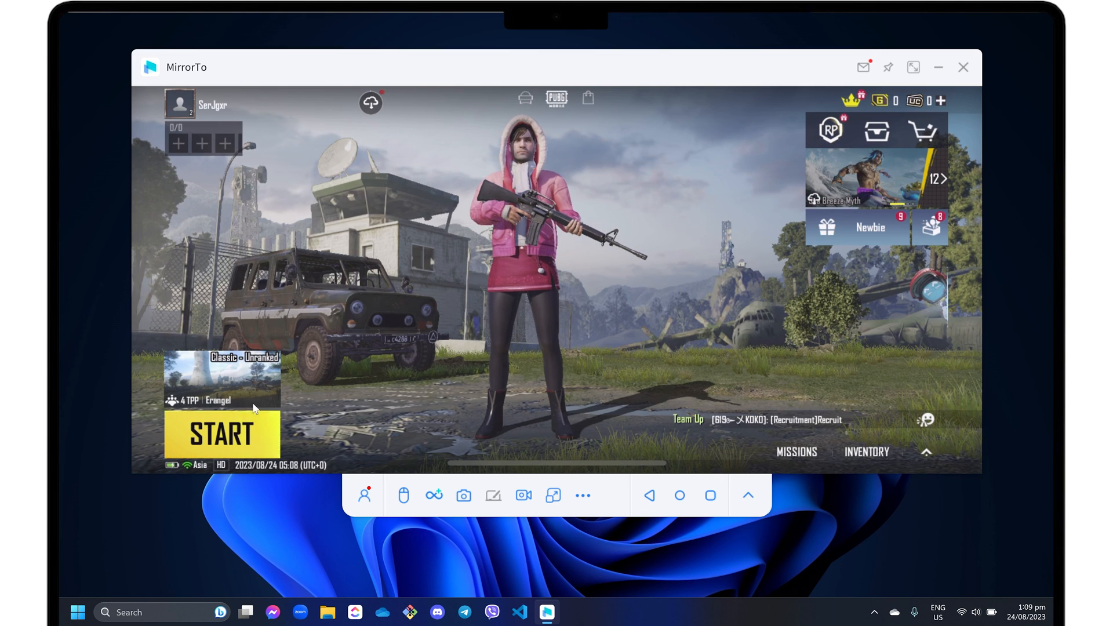
click(222, 433)
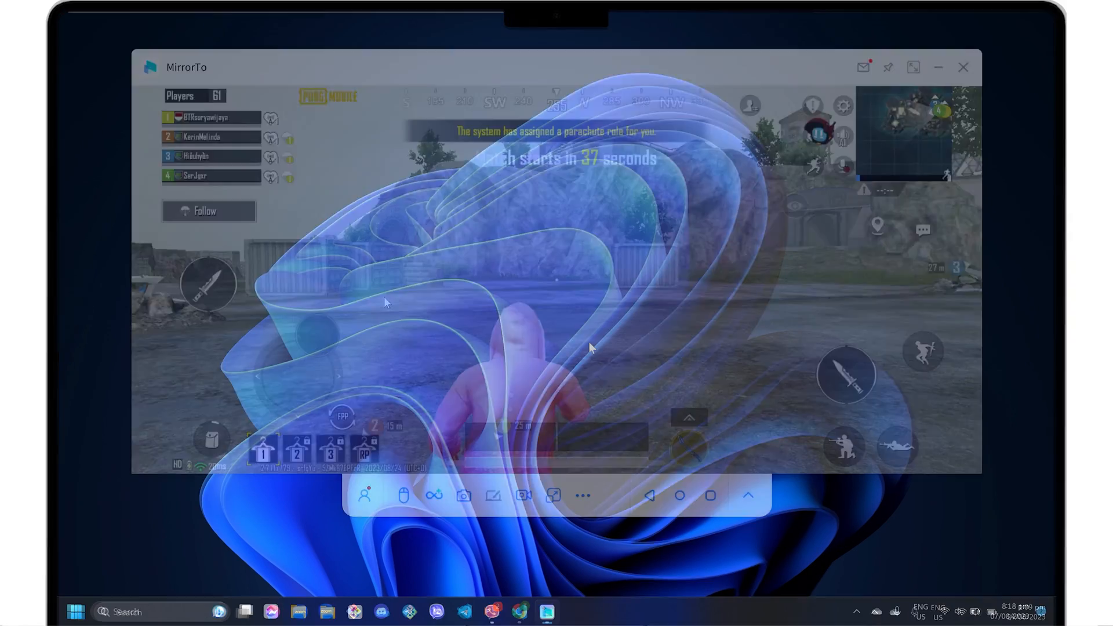
click(963, 67)
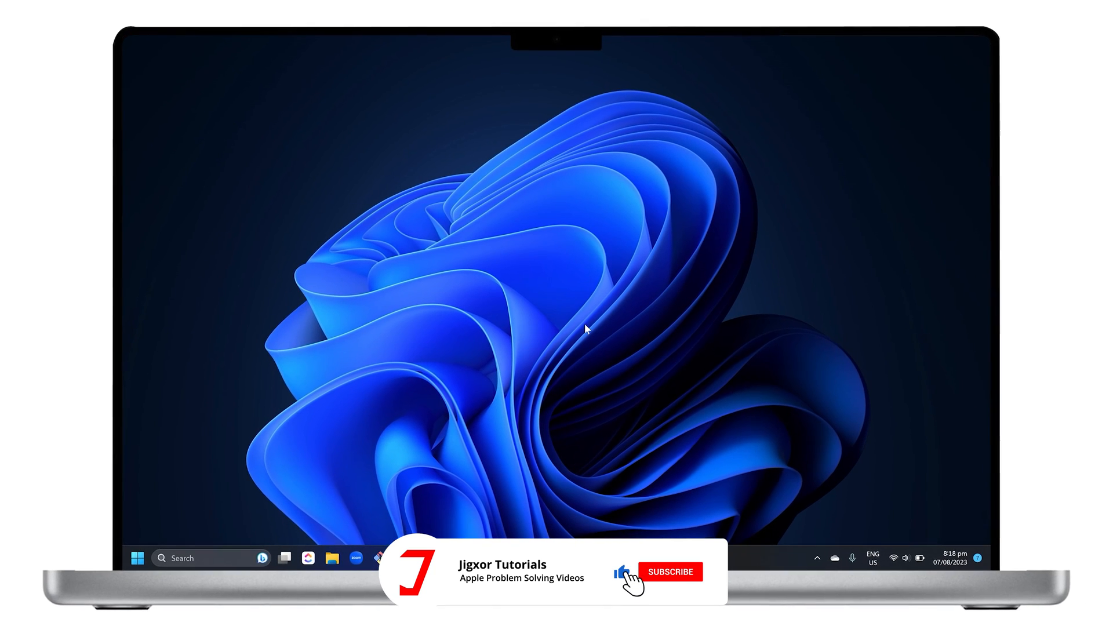
click(669, 572)
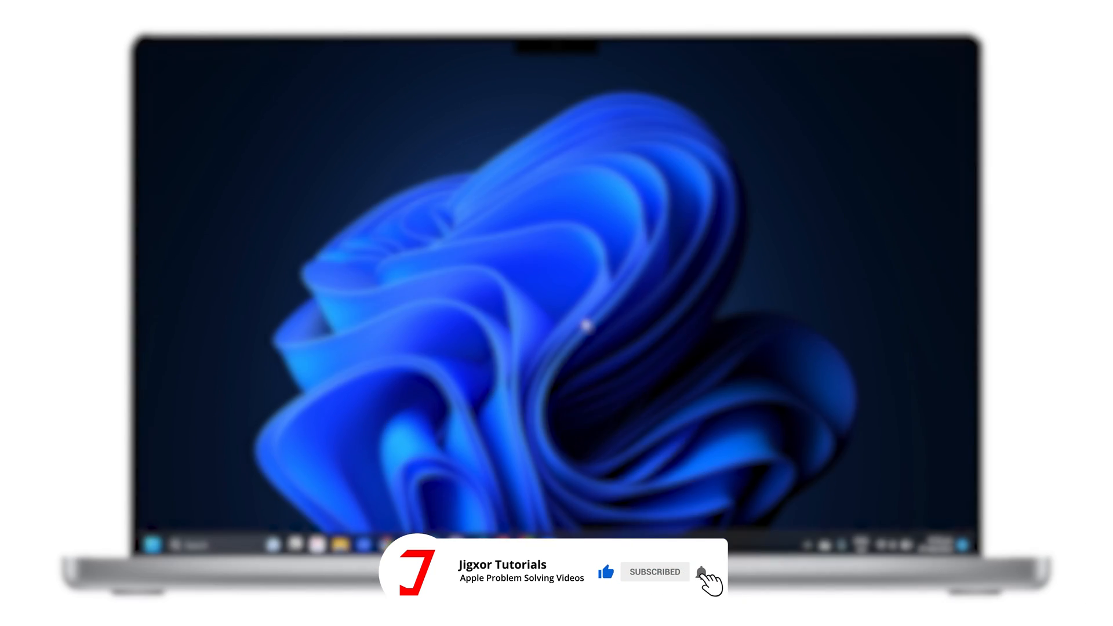